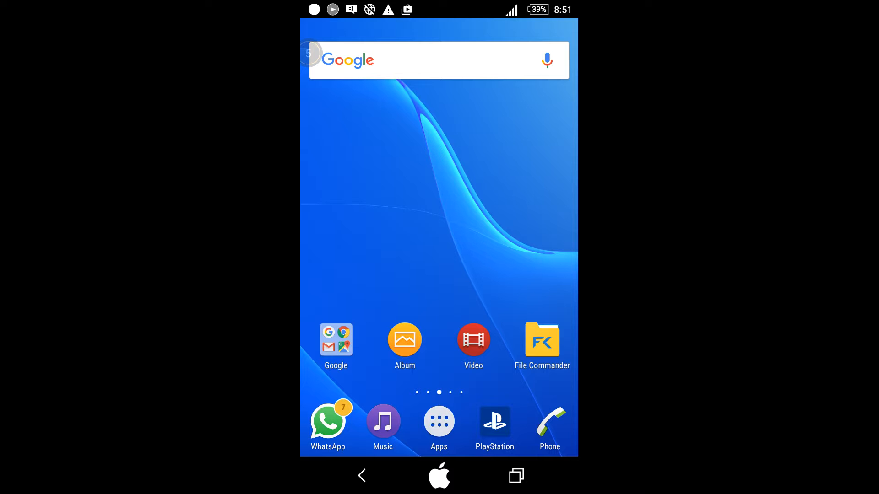
Swipe left to the empty home page holding only the dock apps.
{"action": "scroll", "scroll_direction": "left", "scroll_amount": 3}
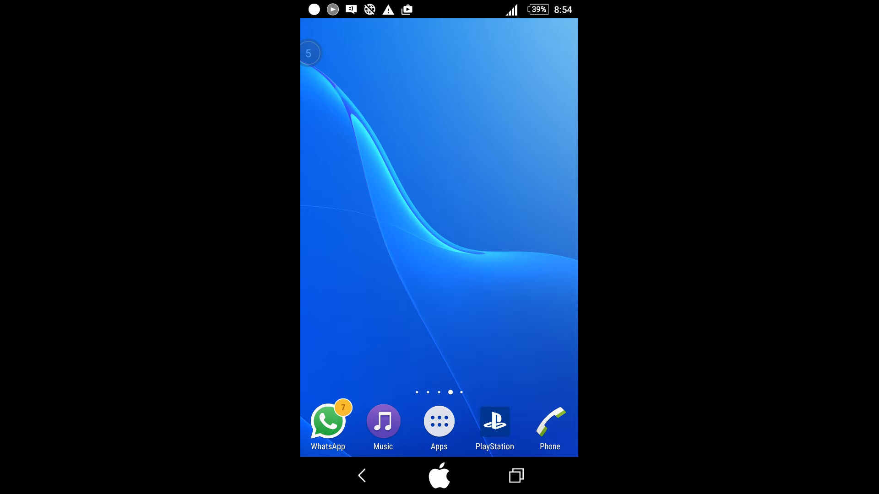
Swipe to the Google folder page and launch Play Store.
{"action": "scroll", "scroll_direction": "left", "scroll_amount": 3}
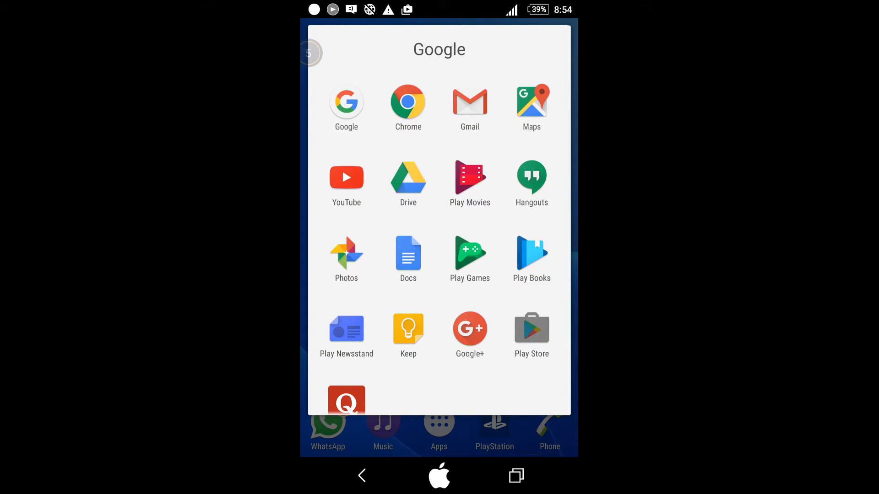
{"action": "left_click", "coordinate": [530, 328]}
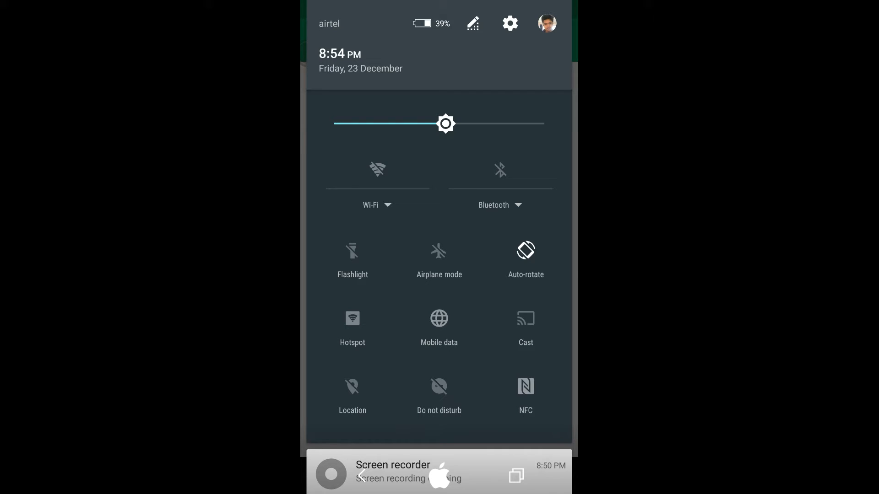
Turn on Wi-Fi, find and install Install Button Unlocker, then launch it.
{"action": "left_click", "coordinate": [377, 205]}
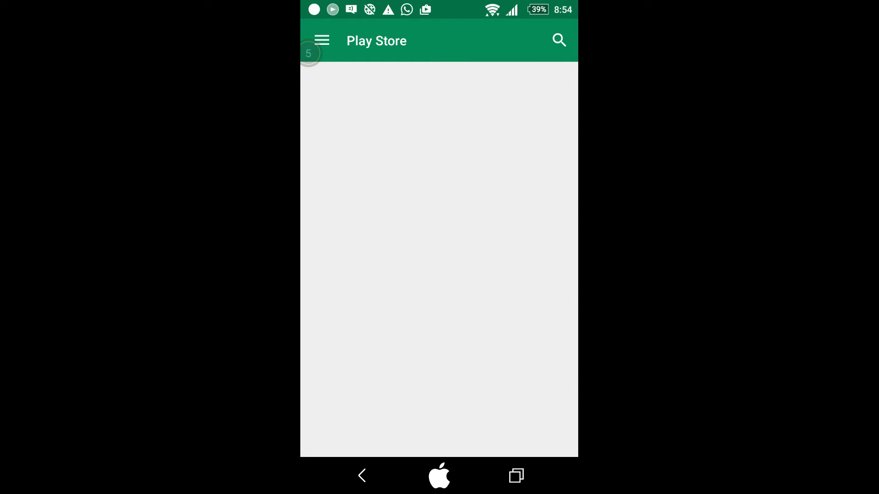
{"action": "left_click_drag", "start_coordinate": [439, 10], "coordinate": [439, 224]}
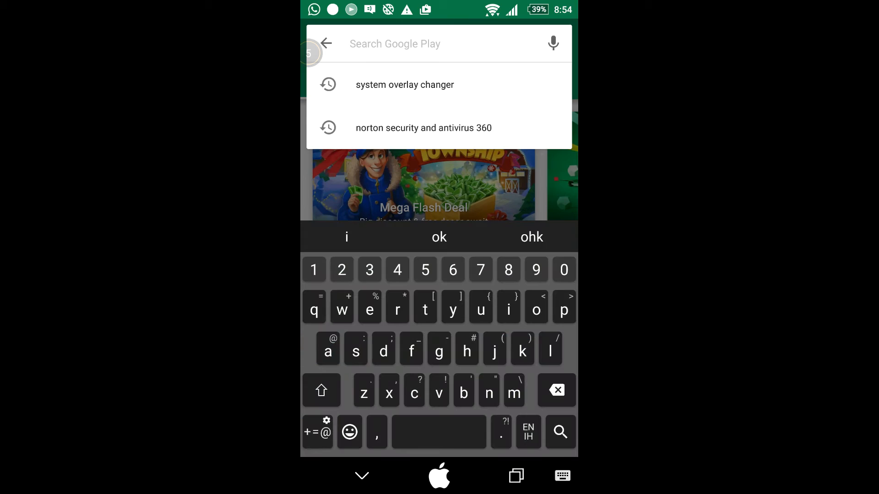
{"action": "left_click", "coordinate": [405, 84]}
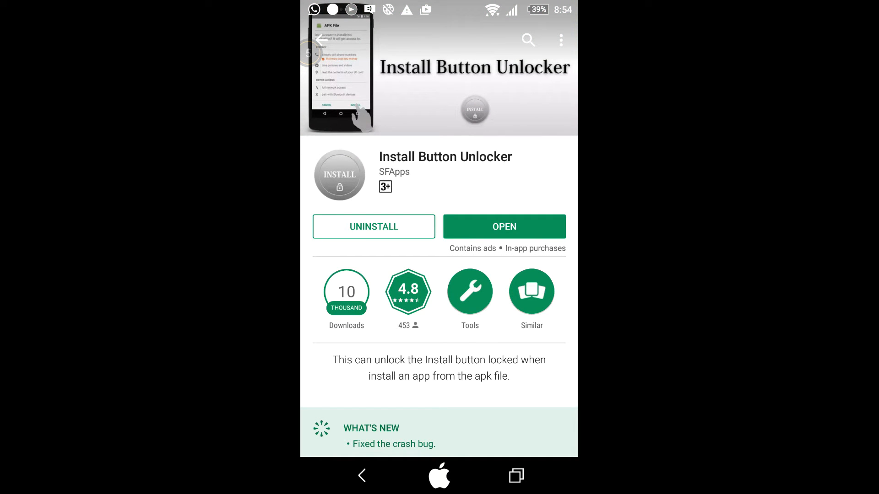
{"action": "left_click", "coordinate": [503, 227]}
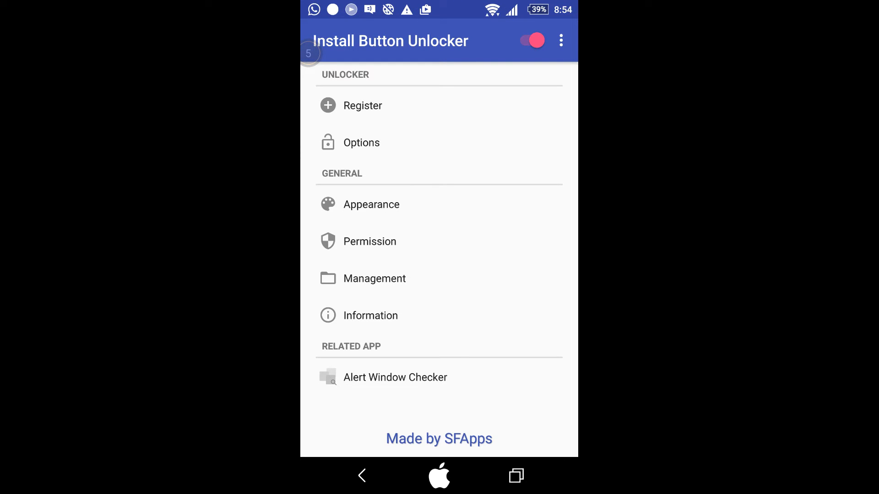
Switch Install Button Unlocker's title-bar toggle off and reopen quick settings.
{"action": "left_click", "coordinate": [531, 40]}
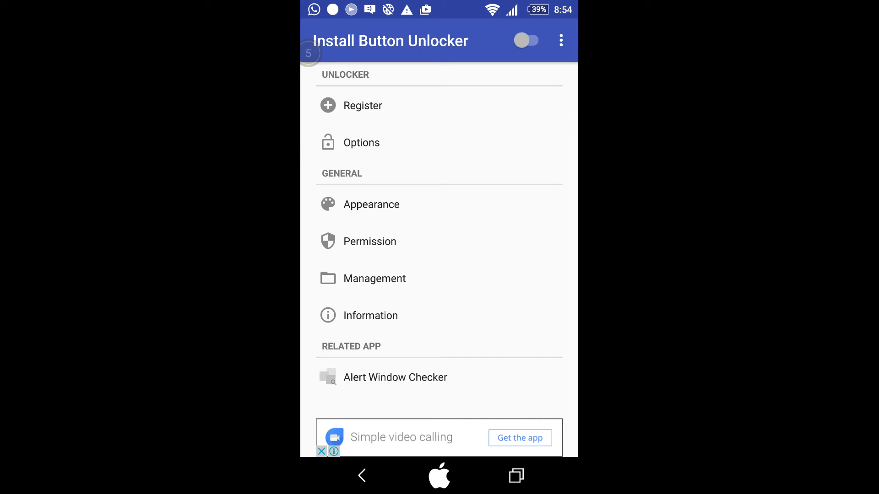
{"action": "left_click", "coordinate": [526, 40]}
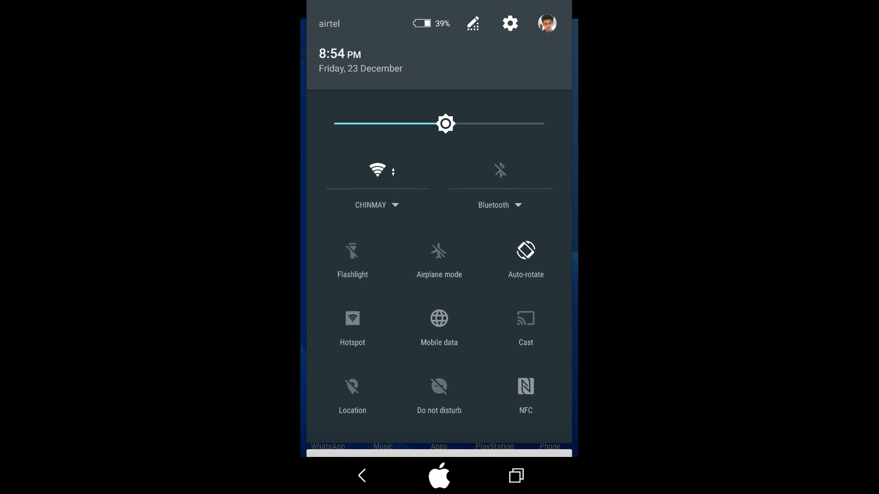
Open device Settings, scroll to System, and enter the Accessibility page.
{"action": "left_click", "coordinate": [508, 23]}
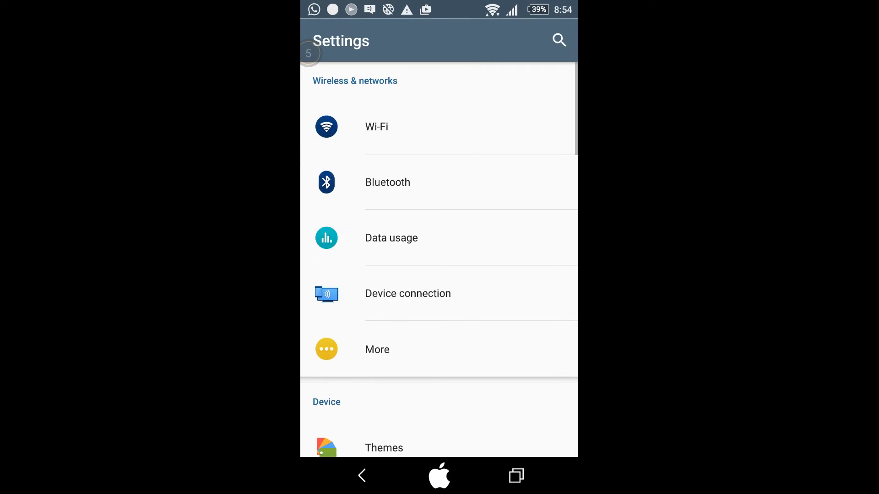
{"action": "scroll", "scroll_direction": "down", "scroll_amount": 3}
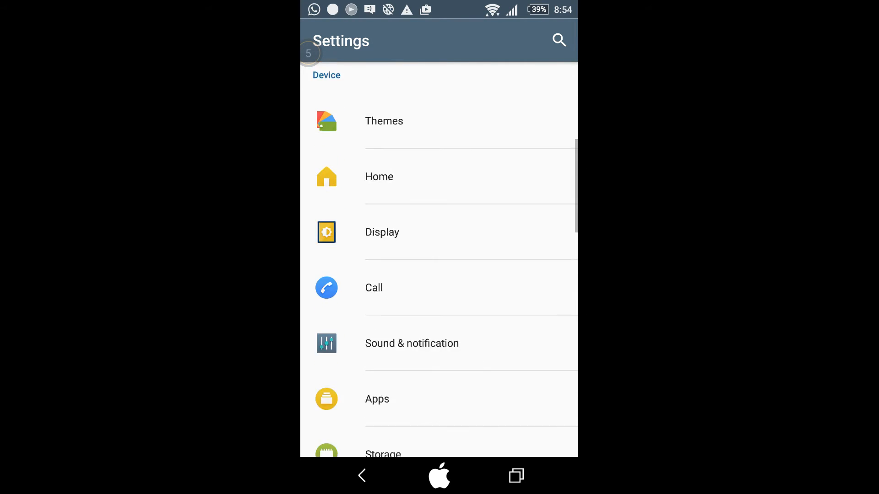
{"action": "scroll", "scroll_direction": "down", "scroll_amount": 3}
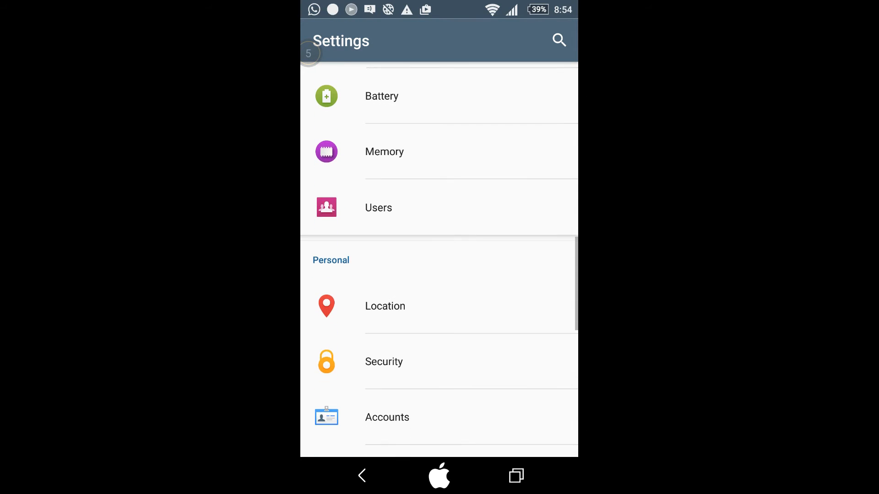
{"action": "scroll", "scroll_direction": "down", "scroll_amount": 3}
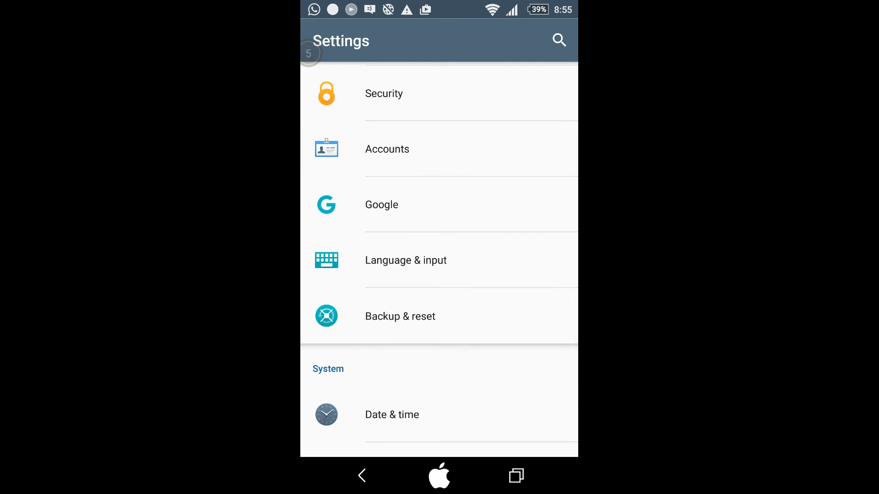
{"action": "left_click", "coordinate": [516, 476]}
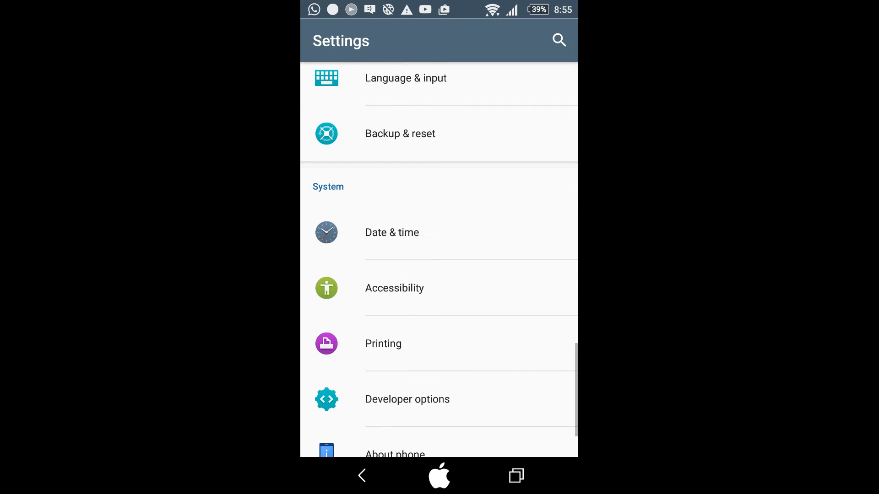
{"action": "left_click", "coordinate": [394, 287]}
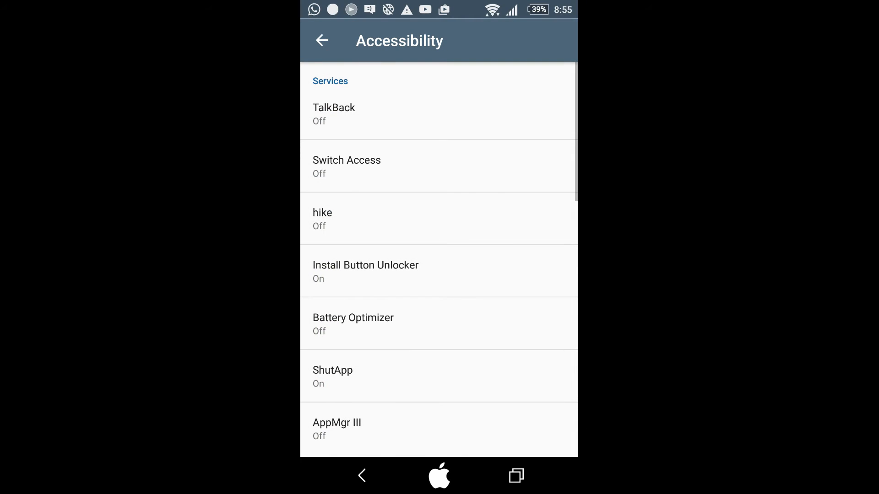
Confirm the Install Button Unlocker service is On, then swipe back to the main home page.
{"action": "left_click", "coordinate": [365, 272]}
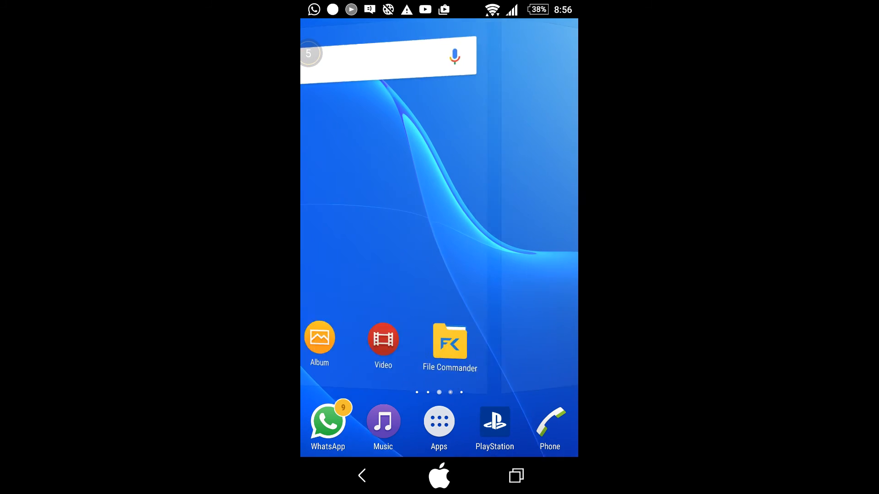
{"action": "scroll", "scroll_direction": "left", "scroll_amount": 3}
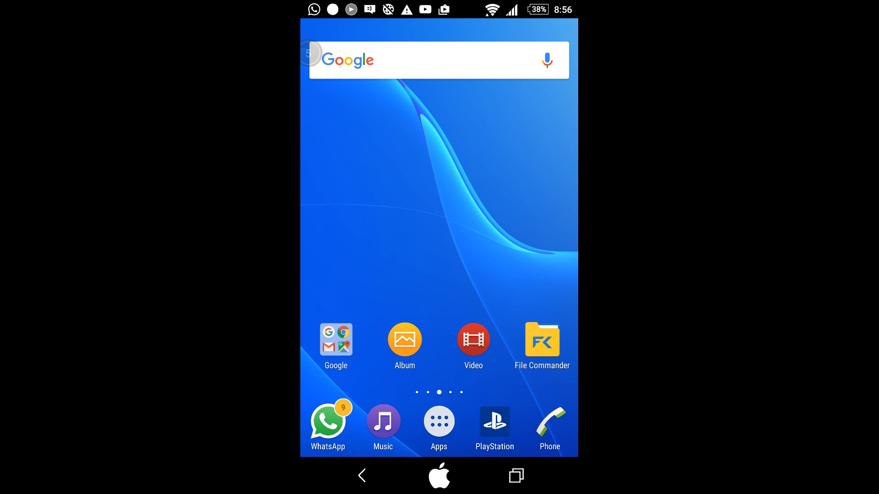